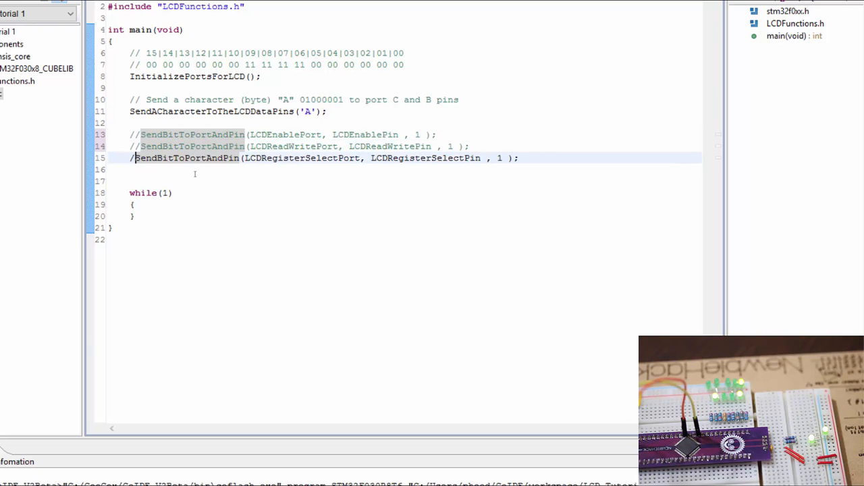
pyautogui.write('/')
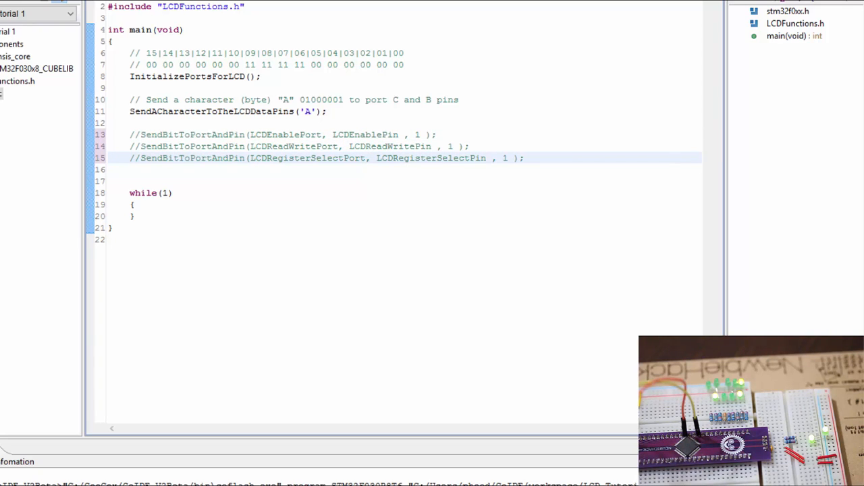